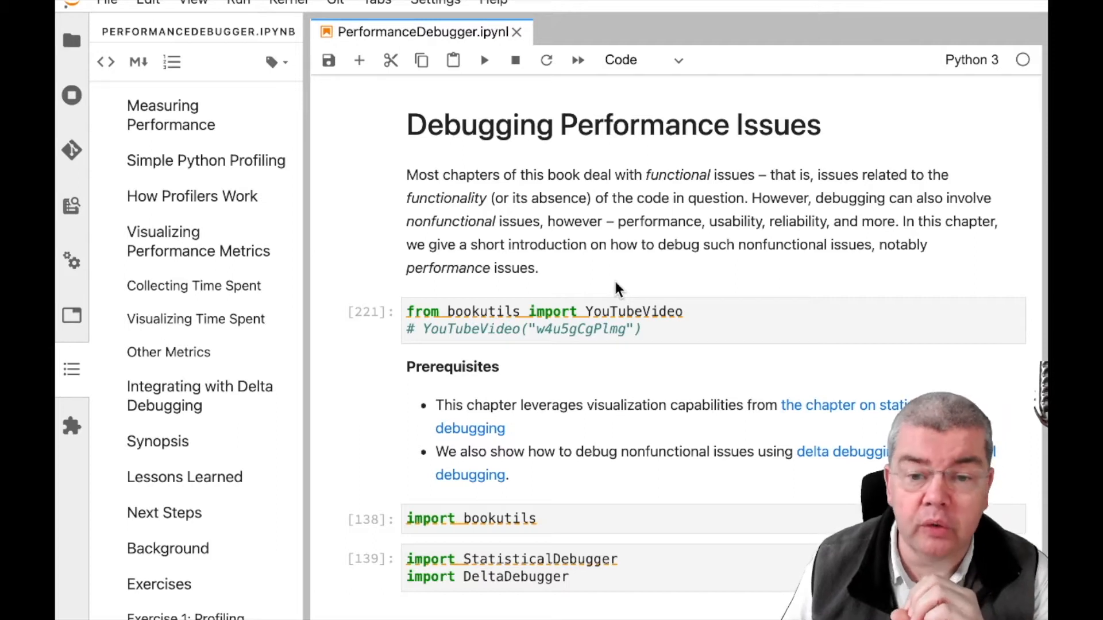
{"action": "mouse_move", "coordinate": [553, 392]}
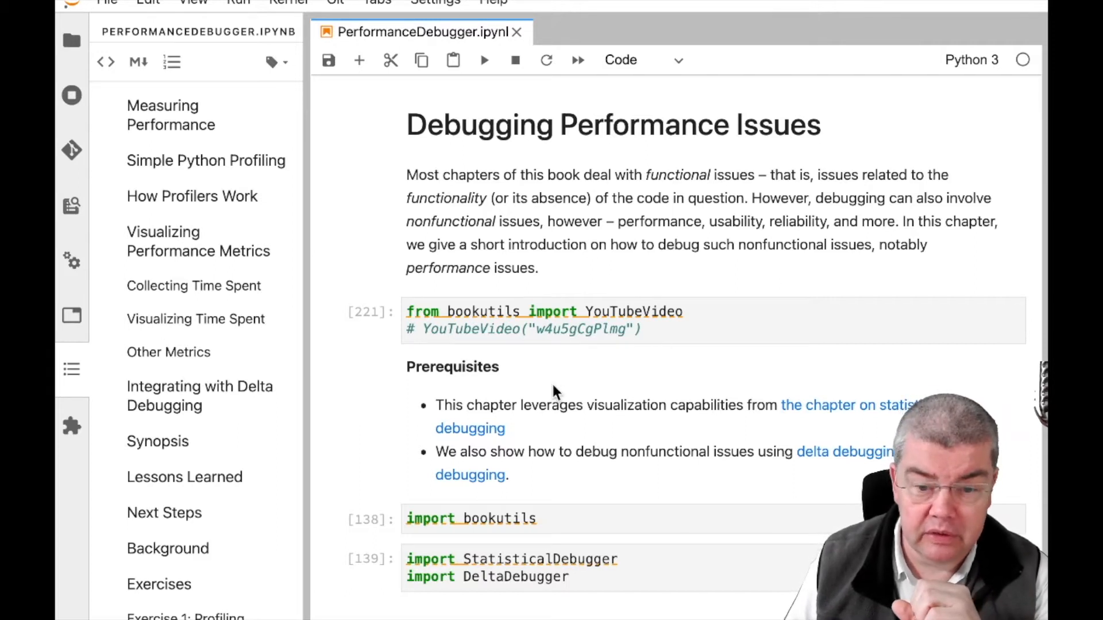
Scroll through the intro, then jump to the Simple Python Profiling section from the Table of Contents
{"action": "scroll", "scroll_direction": "down", "scroll_amount": 3}
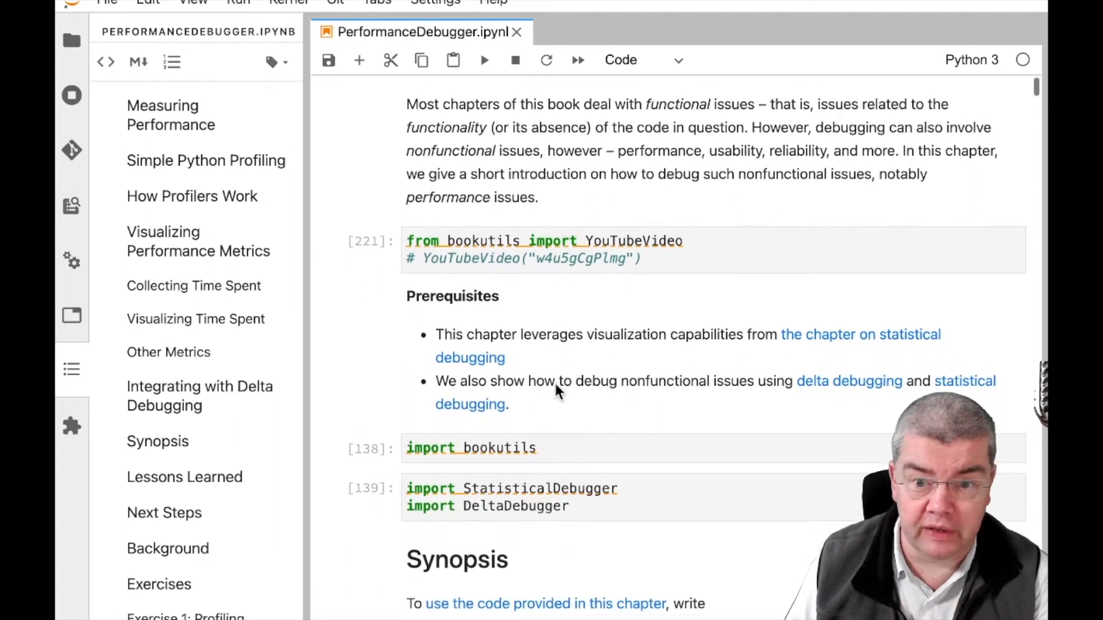
{"action": "scroll", "scroll_direction": "down", "scroll_amount": 3}
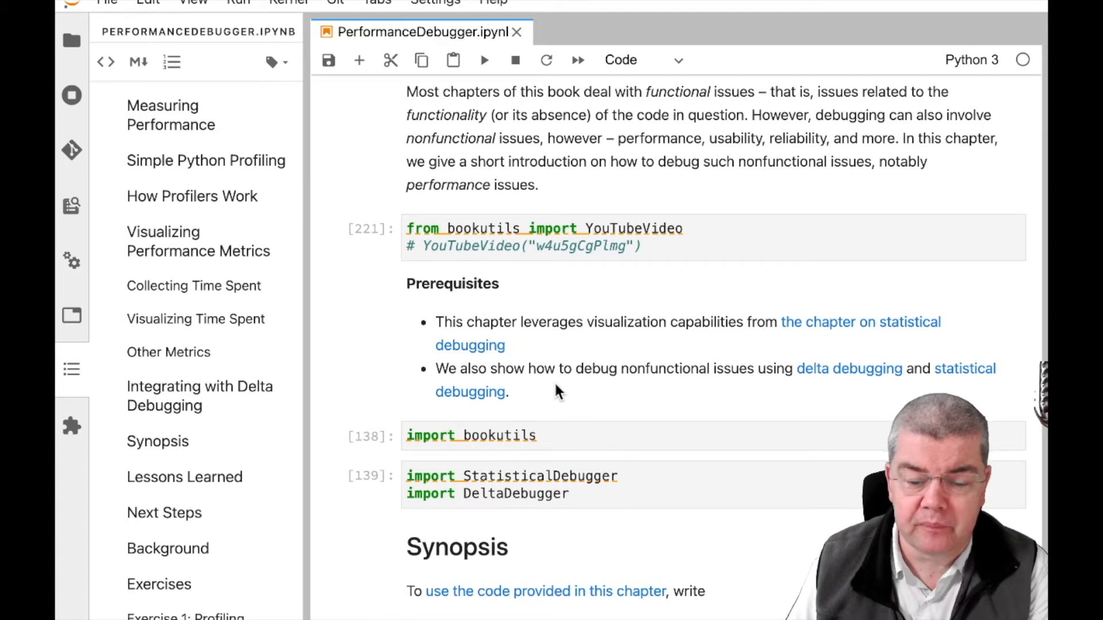
{"action": "scroll", "scroll_direction": "down", "scroll_amount": 3}
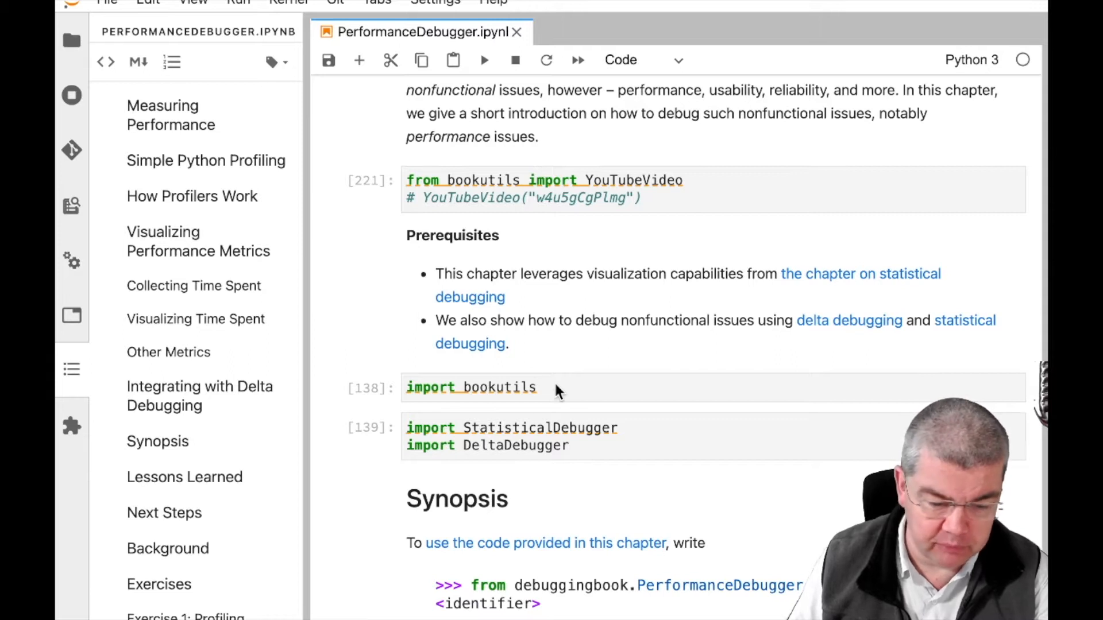
{"action": "scroll", "scroll_direction": "down", "scroll_amount": 3}
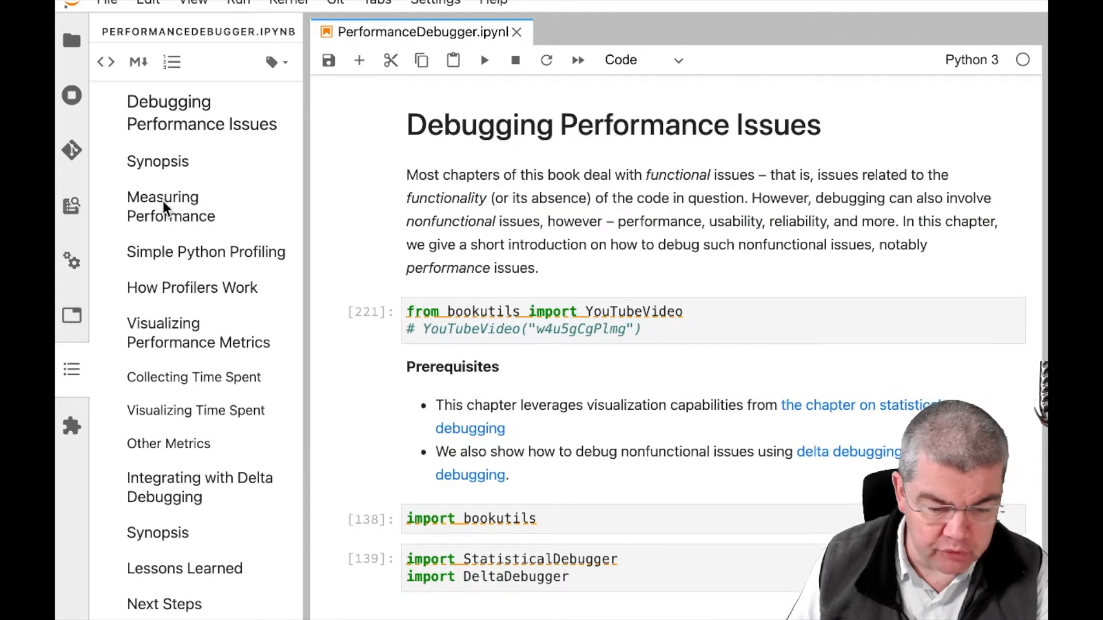
{"action": "mouse_move", "coordinate": [175, 256]}
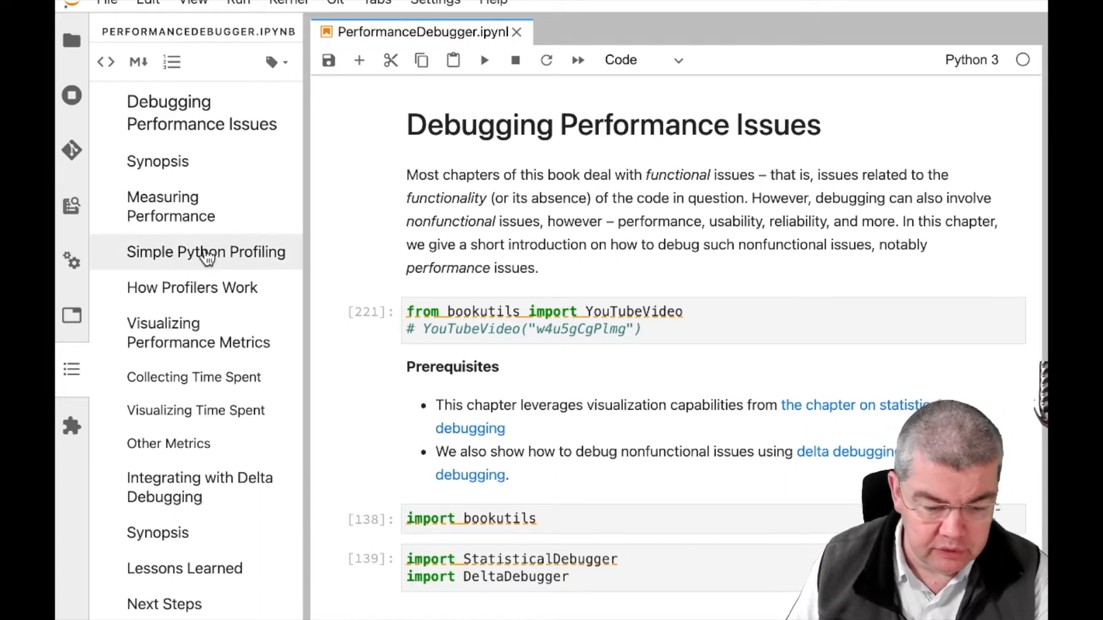
{"action": "left_click", "coordinate": [205, 251]}
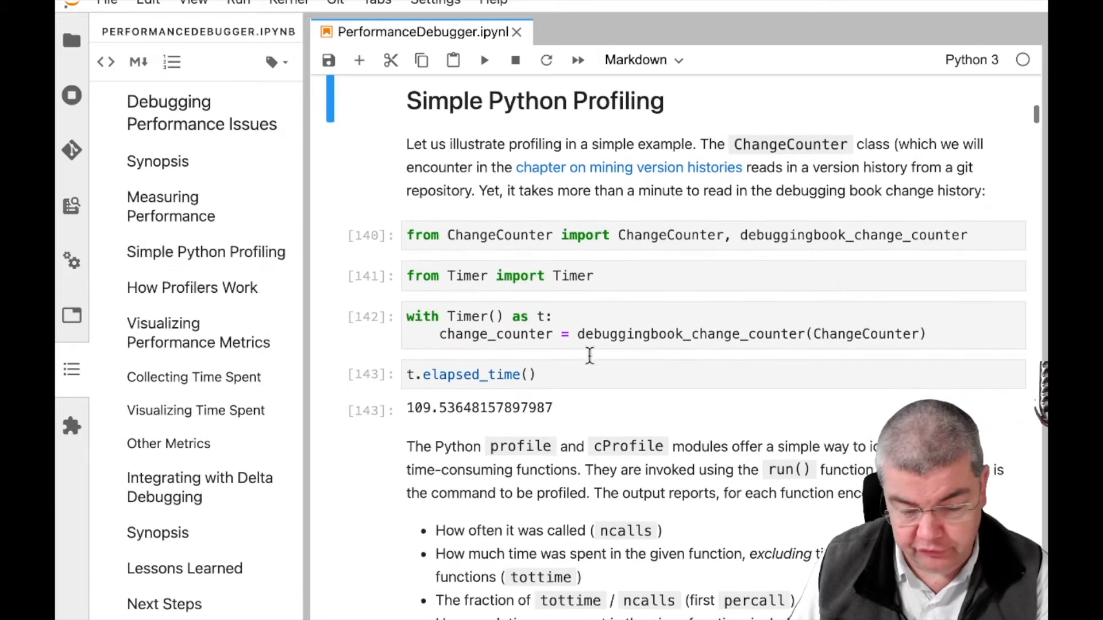
Bring the ~109-second Timer result and the cProfile cumulative-time table into view
{"action": "scroll", "scroll_direction": "down", "scroll_amount": 3}
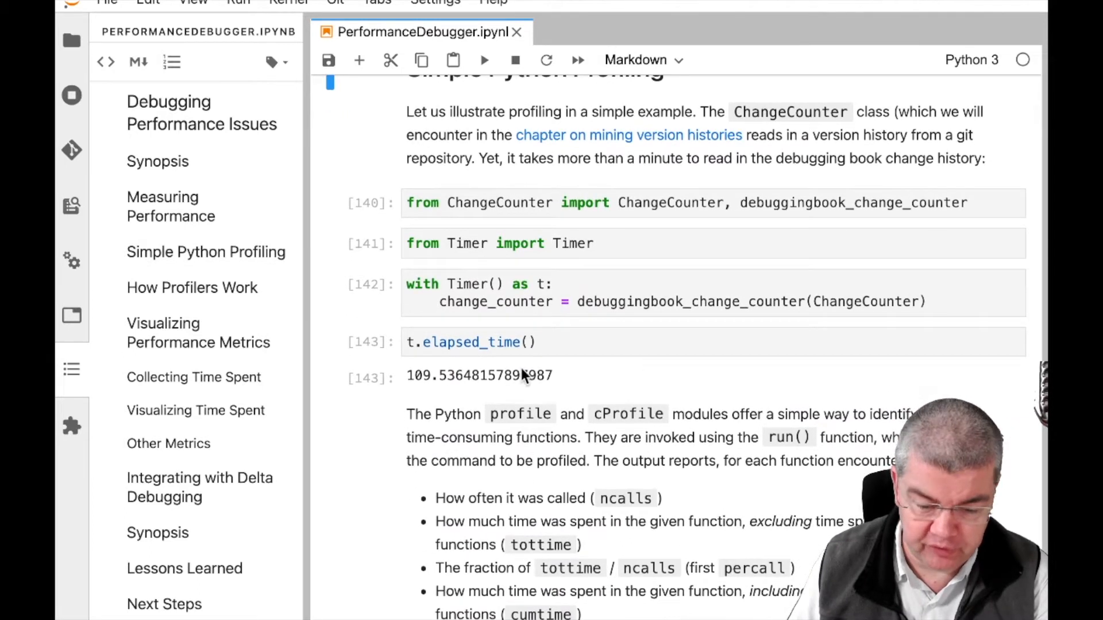
{"action": "scroll", "scroll_direction": "down", "scroll_amount": 3}
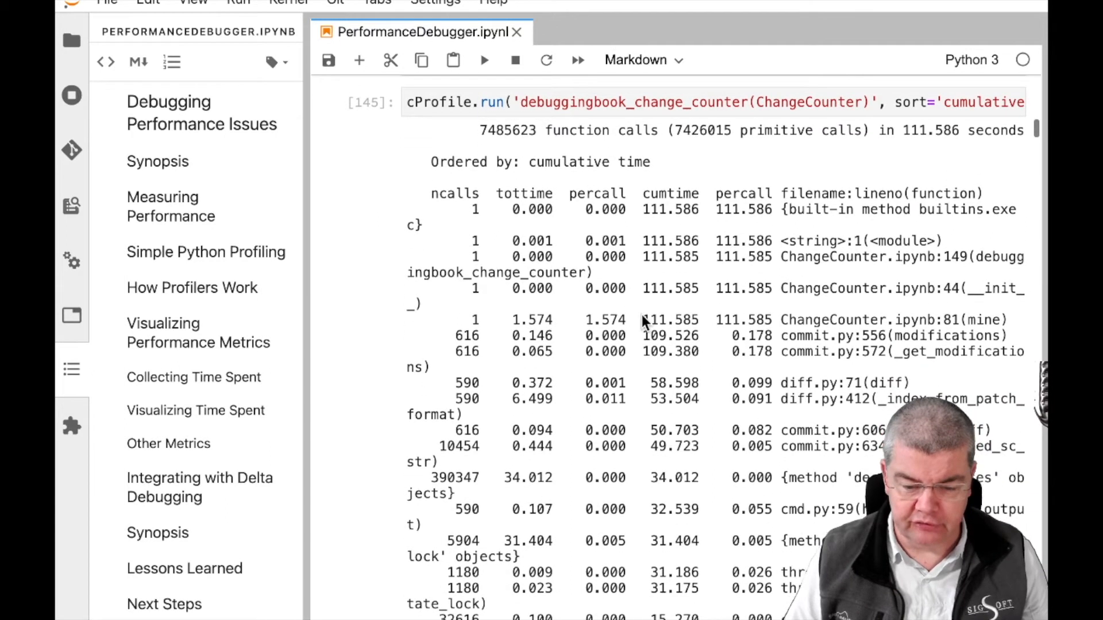
{"action": "mouse_move", "coordinate": [682, 225]}
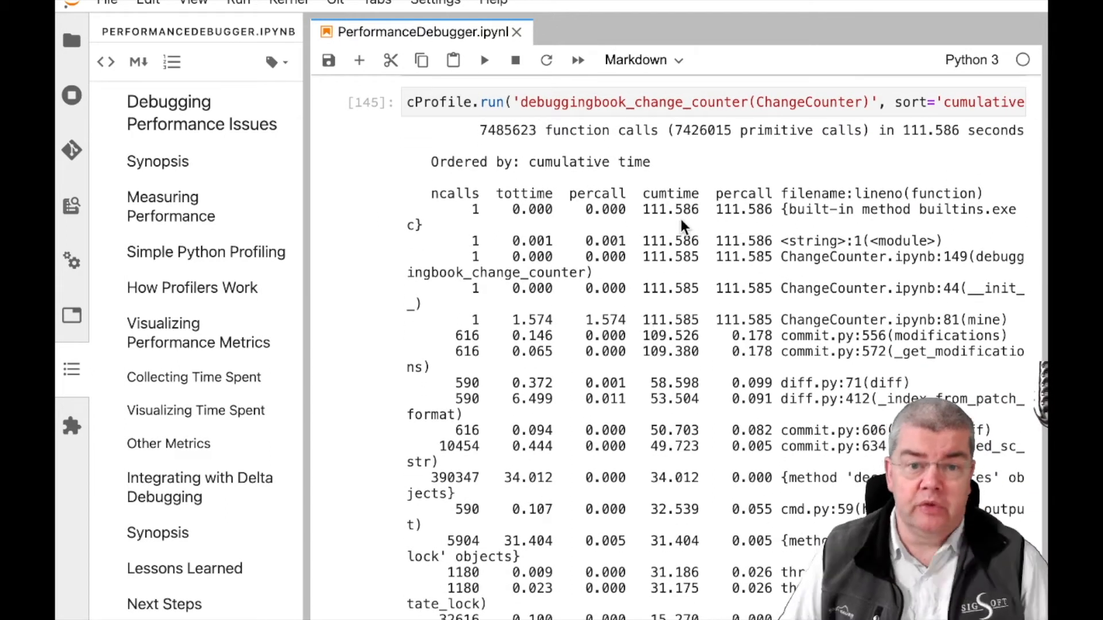
{"action": "mouse_move", "coordinate": [531, 217]}
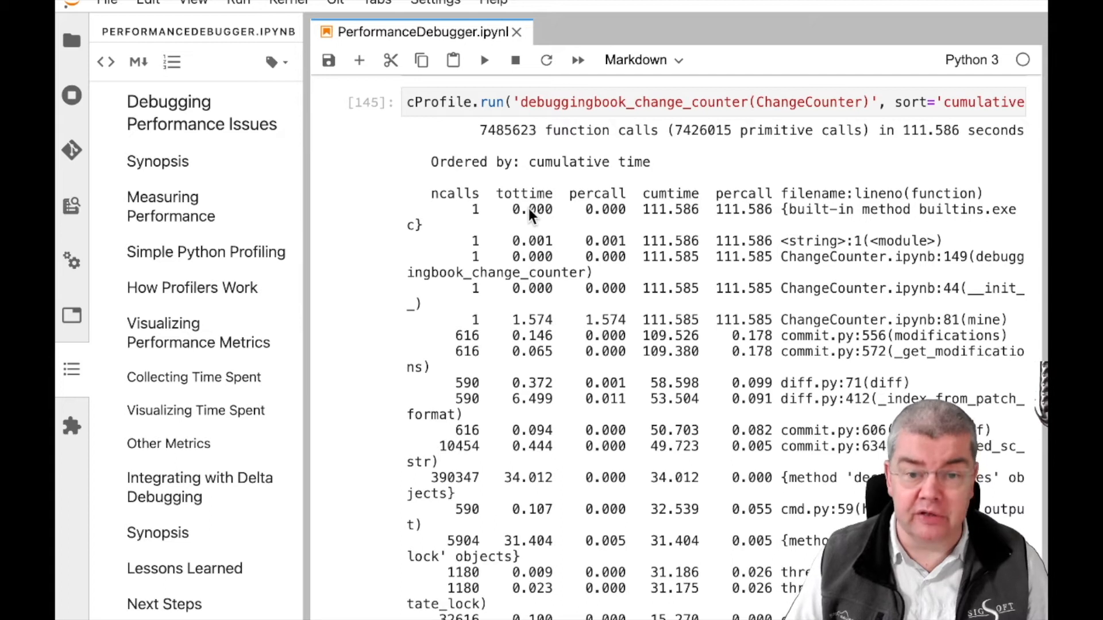
{"action": "mouse_move", "coordinate": [662, 219]}
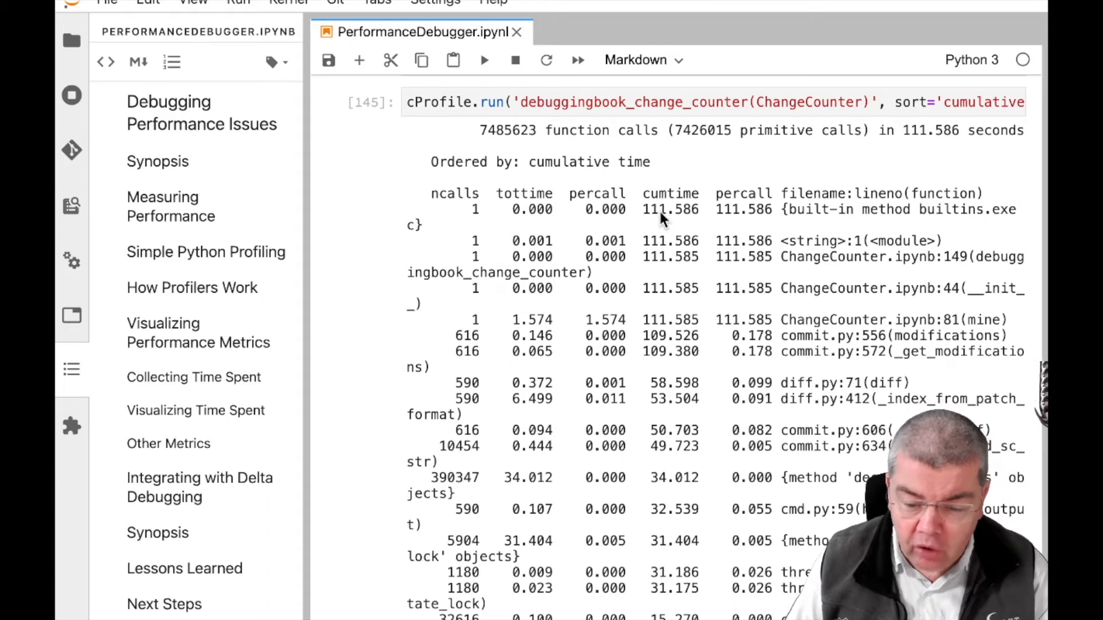
{"action": "scroll", "scroll_direction": "down", "scroll_amount": 3}
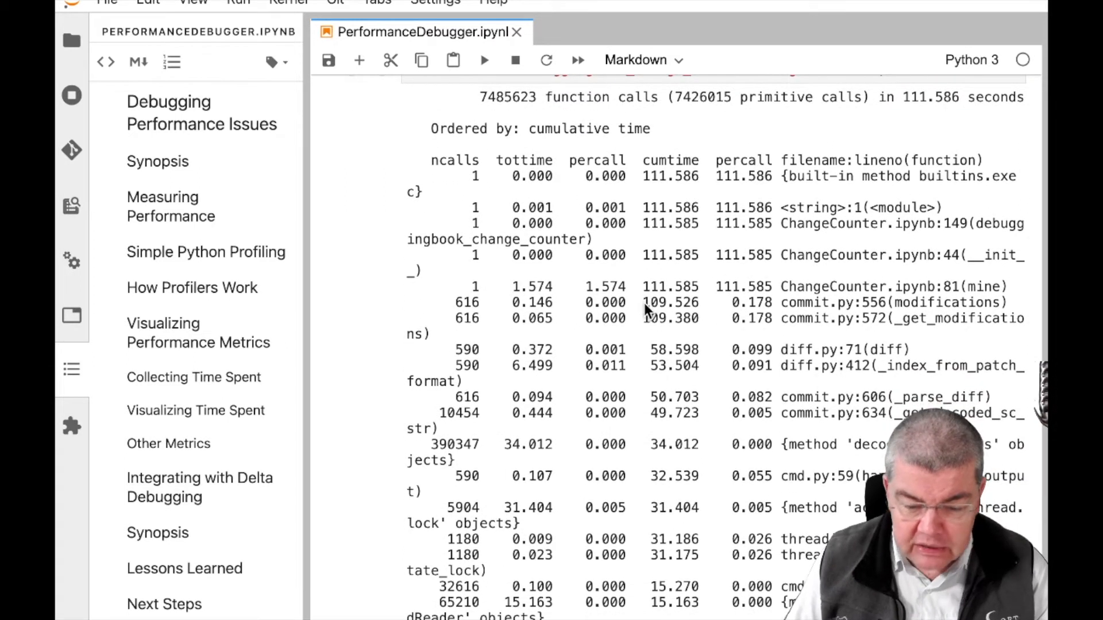
{"action": "double_click", "coordinate": [670, 302]}
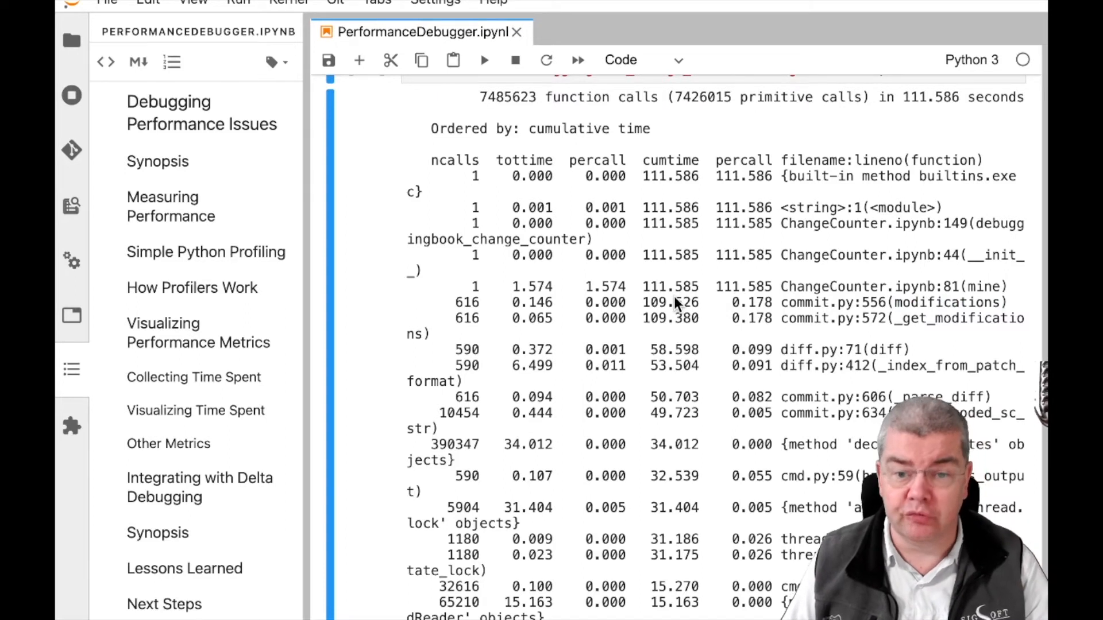
{"action": "scroll", "scroll_direction": "down", "scroll_amount": 3}
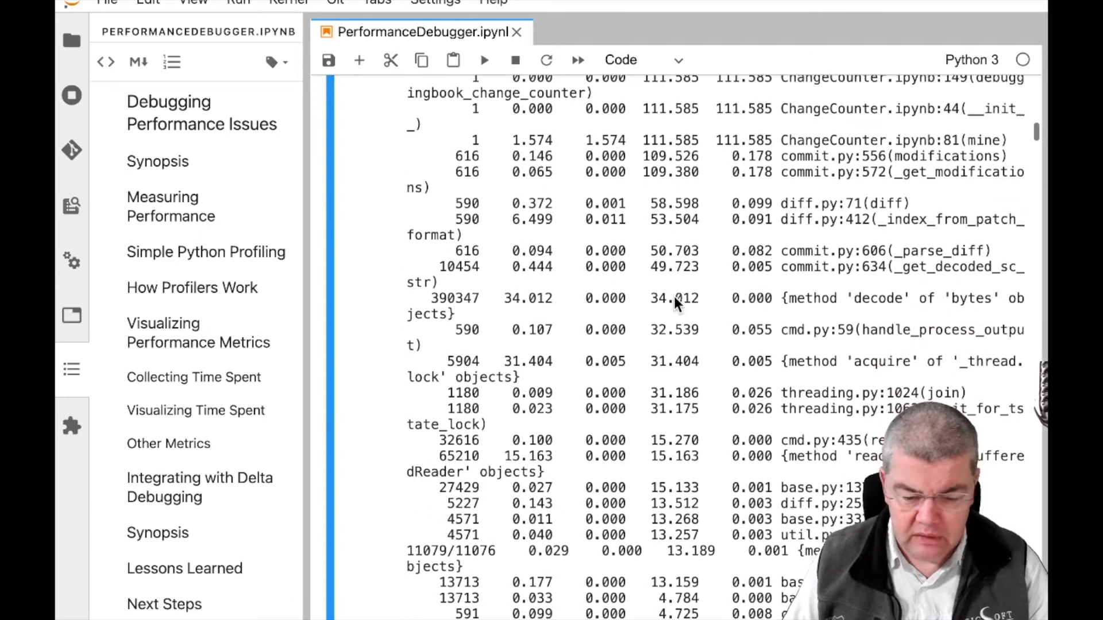
{"action": "mouse_move", "coordinate": [696, 294]}
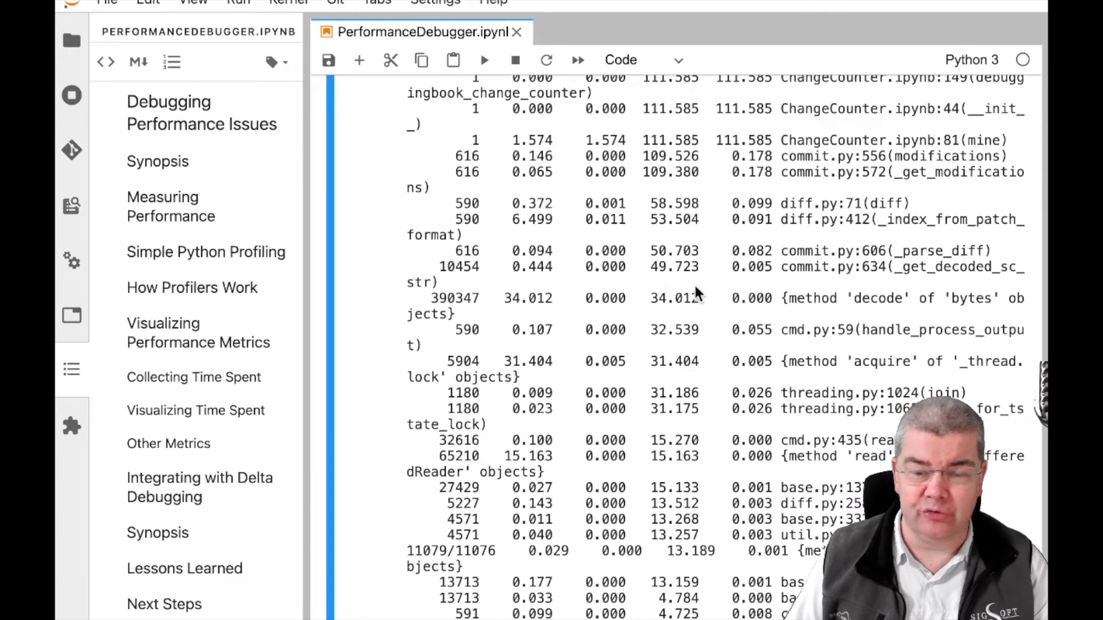
{"action": "mouse_move", "coordinate": [570, 464]}
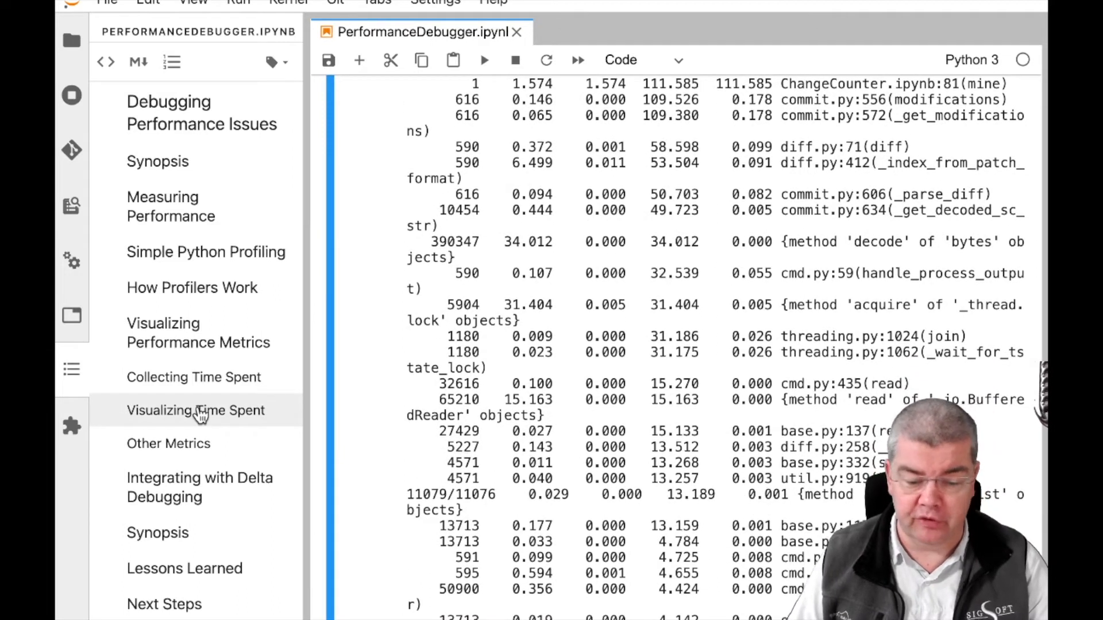
Jump to Visualizing Time Spent and show remove_html_markup lines shaded blue by time spent
{"action": "left_click", "coordinate": [195, 410]}
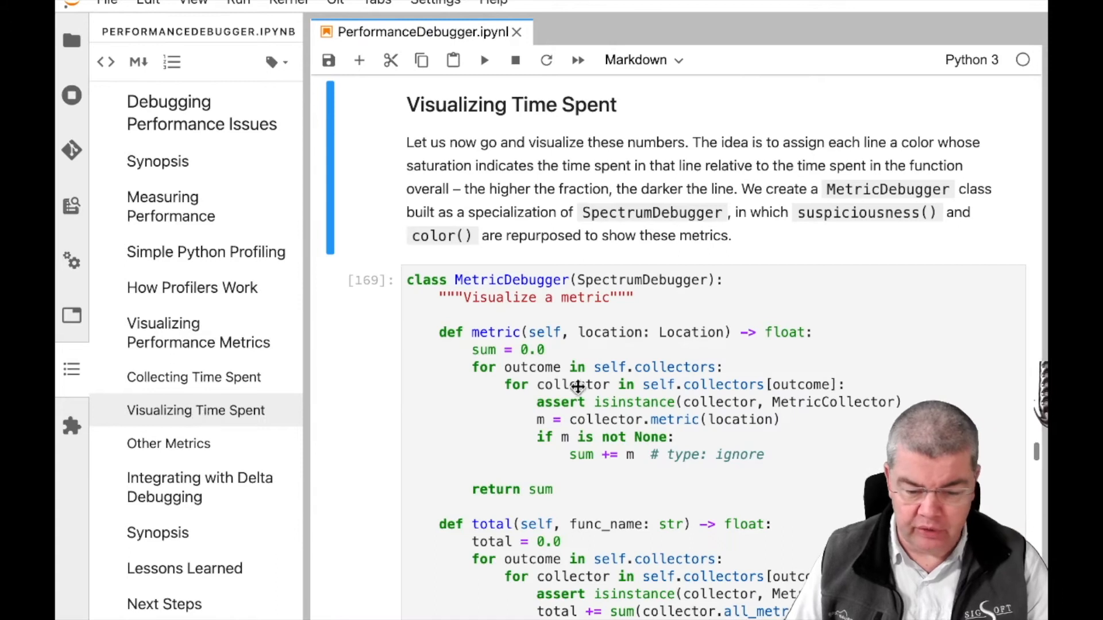
{"action": "scroll", "scroll_direction": "down", "scroll_amount": 3}
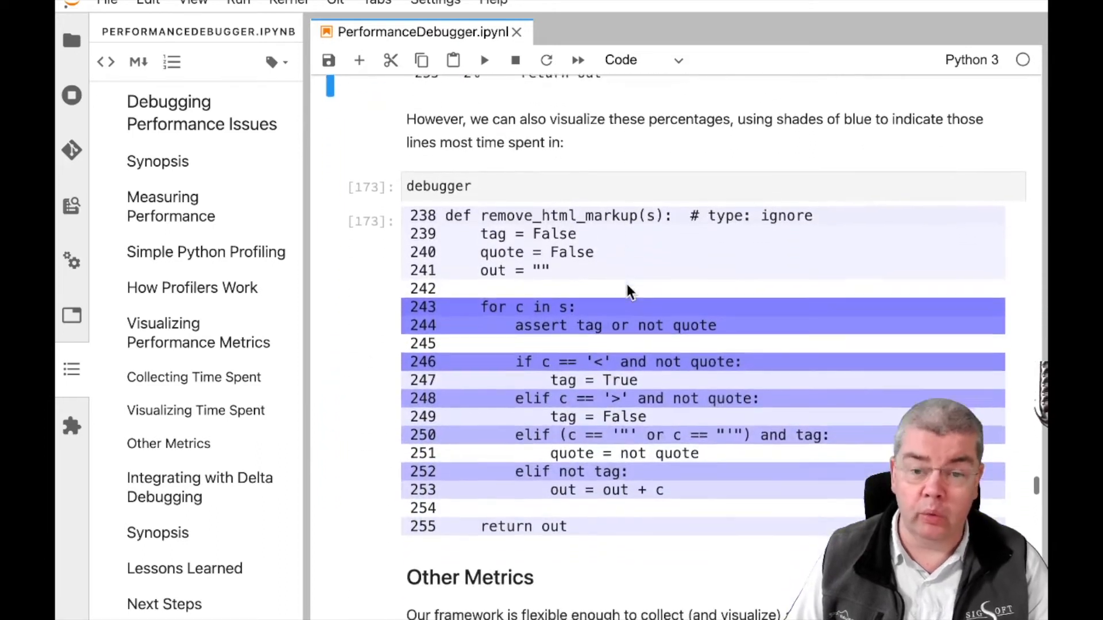
{"action": "scroll", "scroll_direction": "down", "scroll_amount": 3}
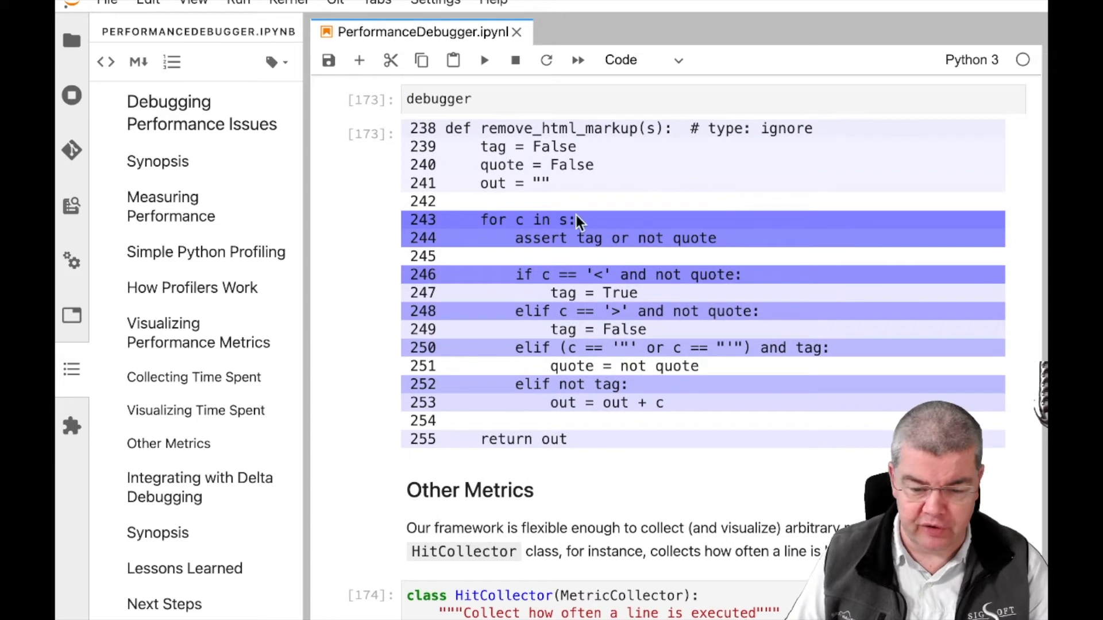
{"action": "mouse_move", "coordinate": [507, 219]}
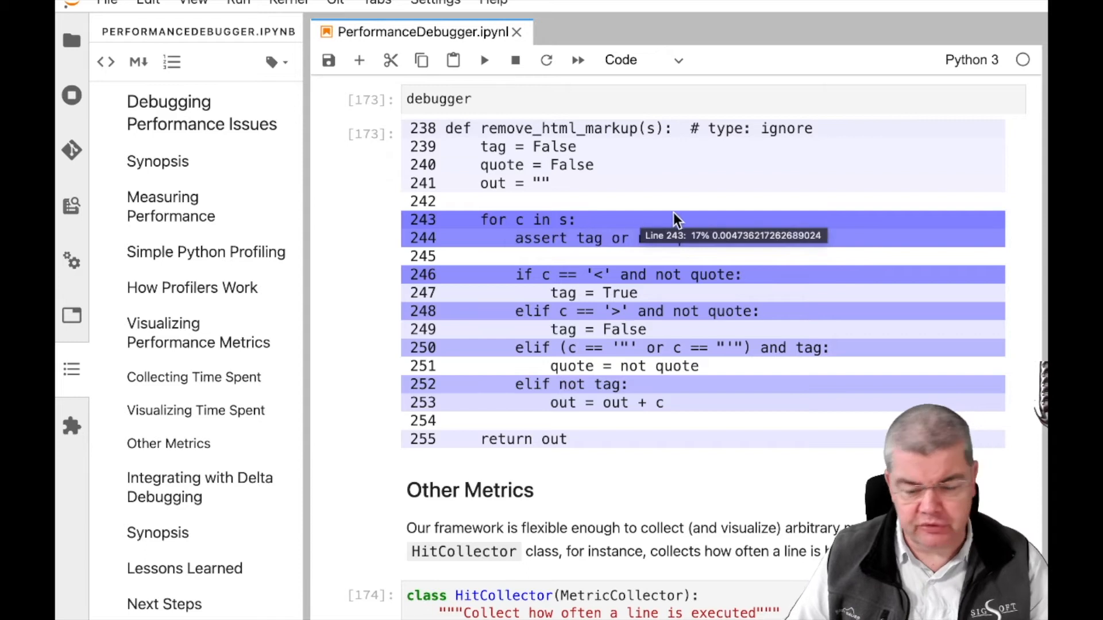
{"action": "mouse_move", "coordinate": [626, 467]}
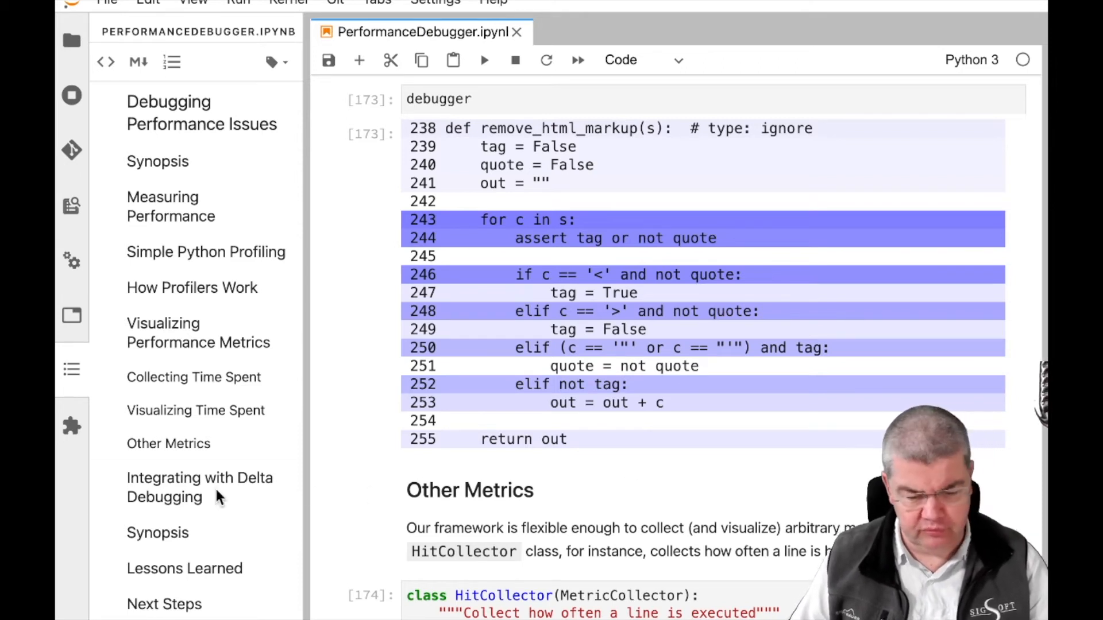
Jump to Integrating with Delta Debugging and scroll down to the delta-debugging cells
{"action": "left_click", "coordinate": [200, 478]}
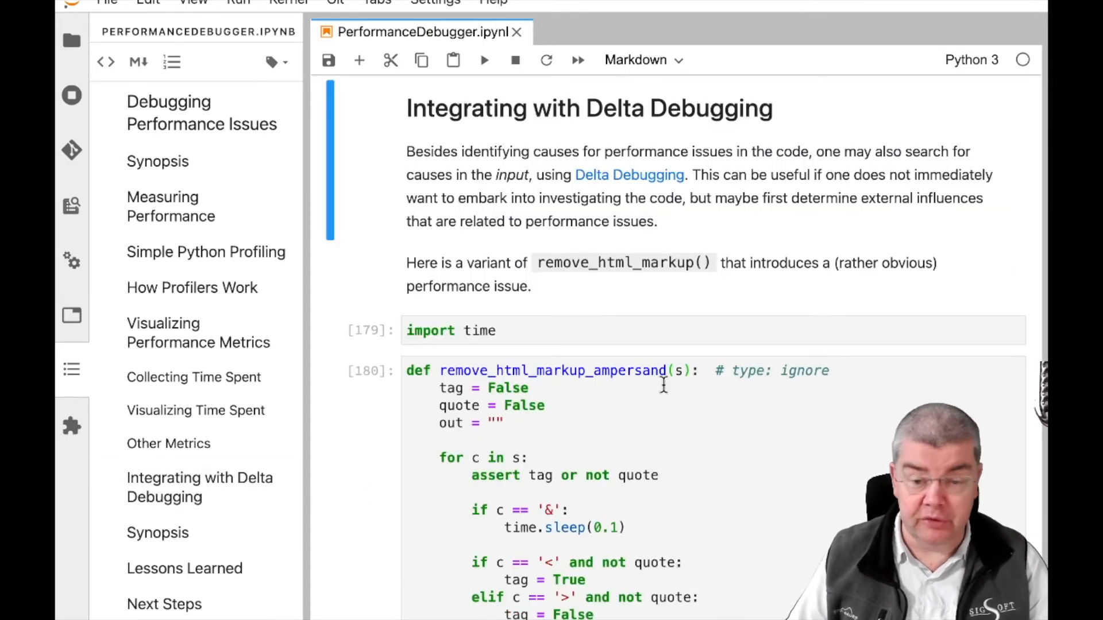
{"action": "scroll", "scroll_direction": "down", "scroll_amount": 3}
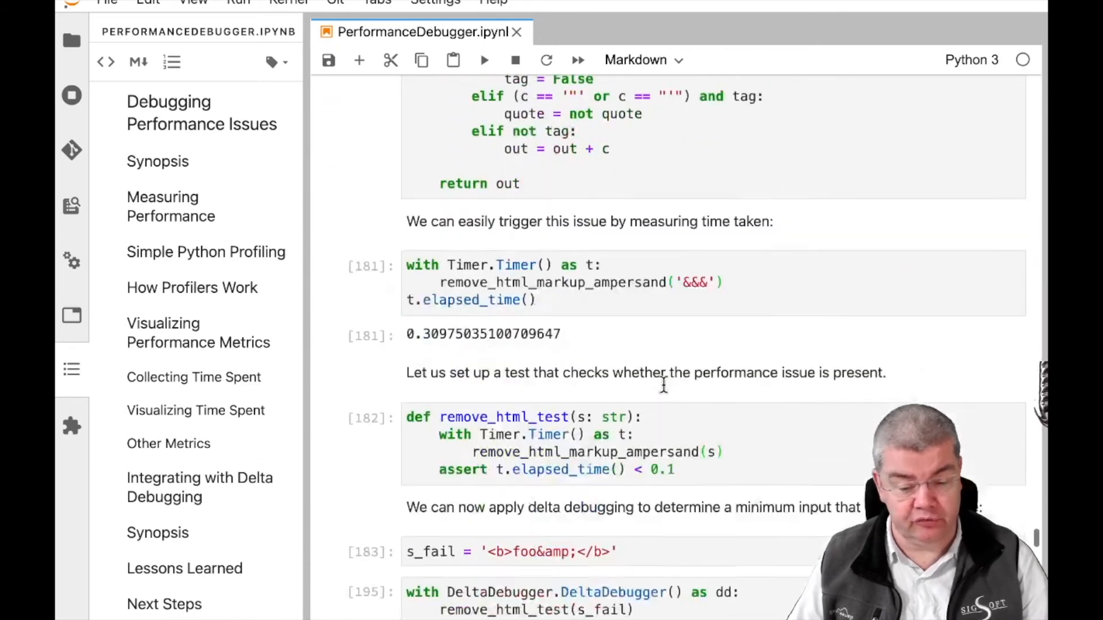
{"action": "scroll", "scroll_direction": "down", "scroll_amount": 3}
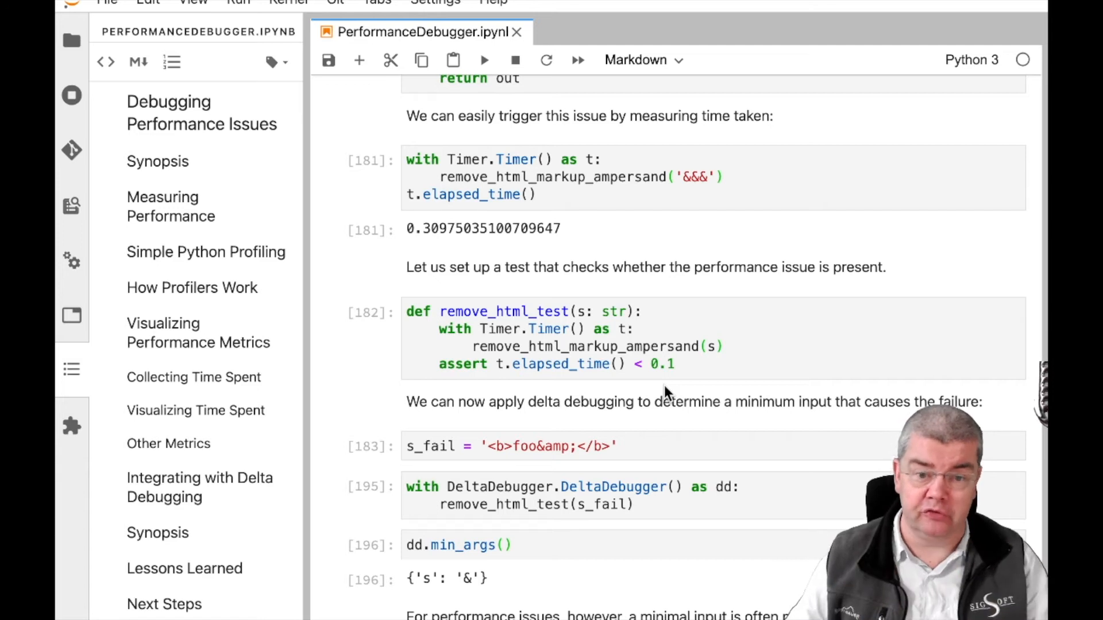
{"action": "scroll", "scroll_direction": "down", "scroll_amount": 3}
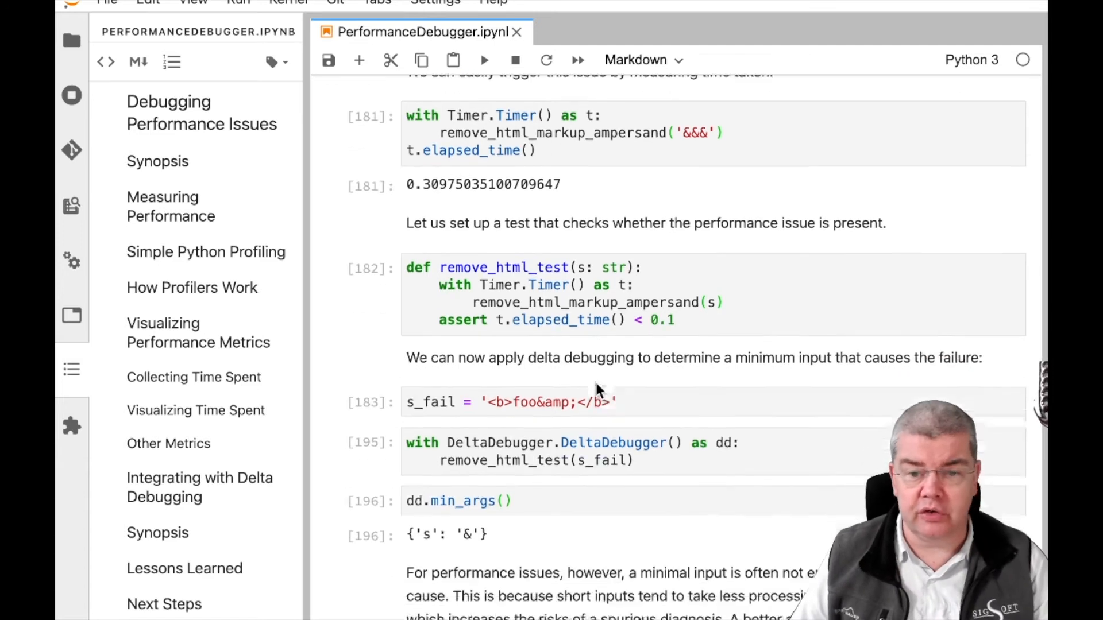
{"action": "scroll", "scroll_direction": "down", "scroll_amount": 3}
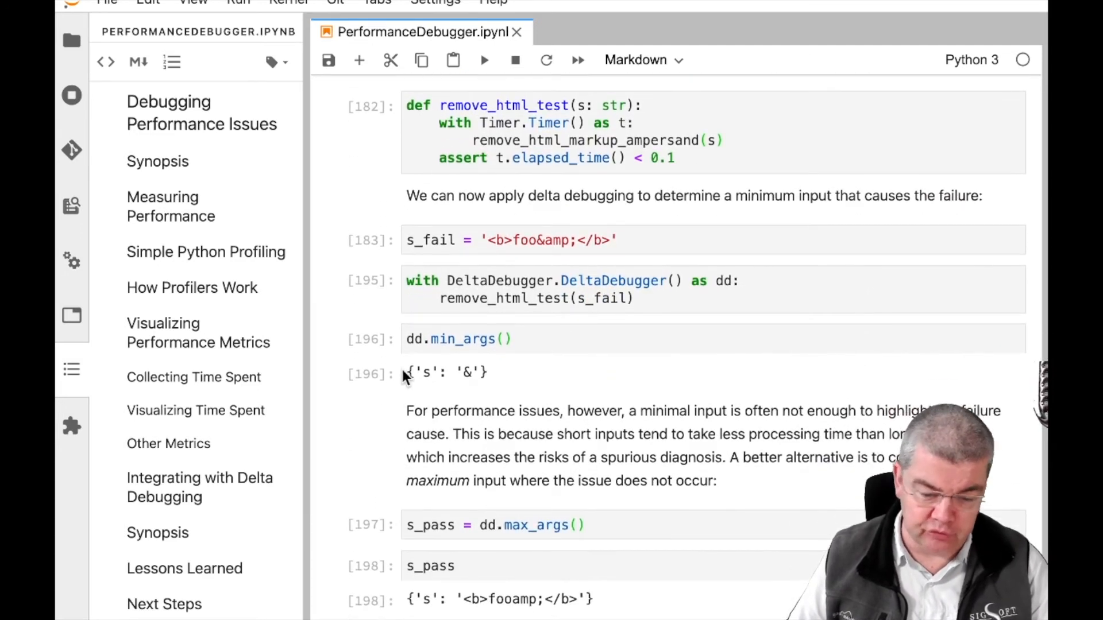
Show the dd.min_args() failing input '&' and dd.max_args() passing input '<b>fooamp;</b>'
{"action": "left_click", "coordinate": [447, 372]}
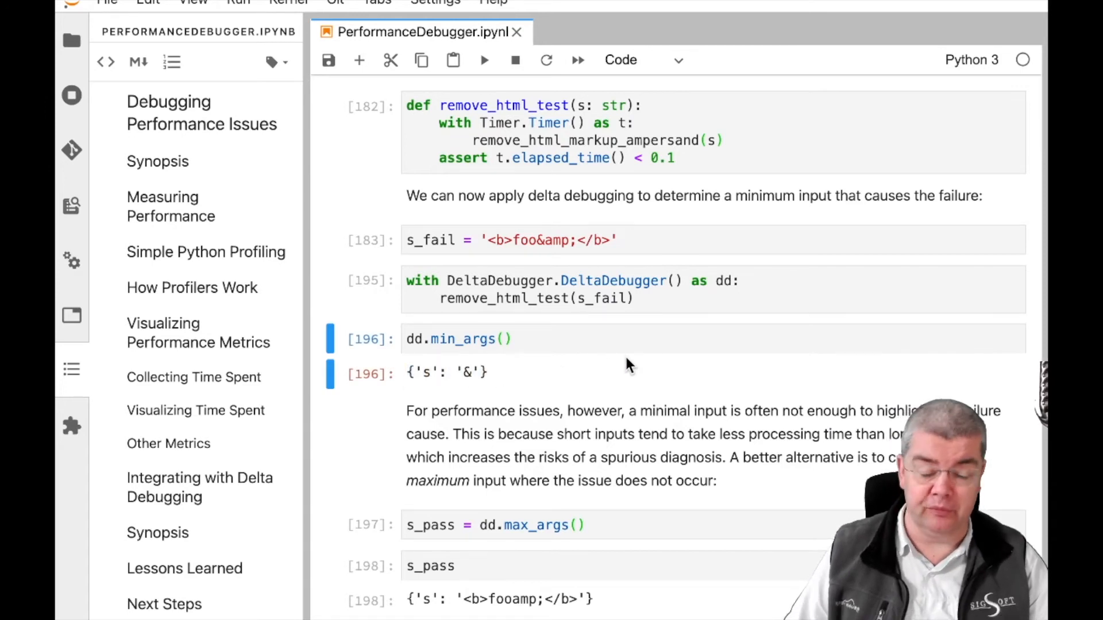
{"action": "scroll", "scroll_direction": "down", "scroll_amount": 3}
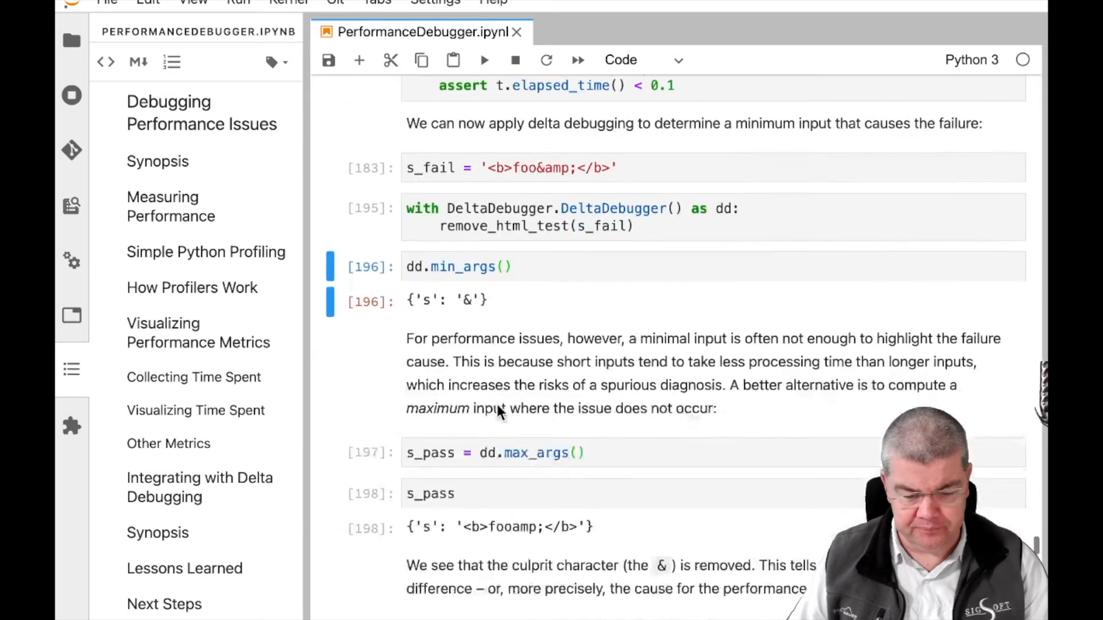
{"action": "scroll", "scroll_direction": "down", "scroll_amount": 3}
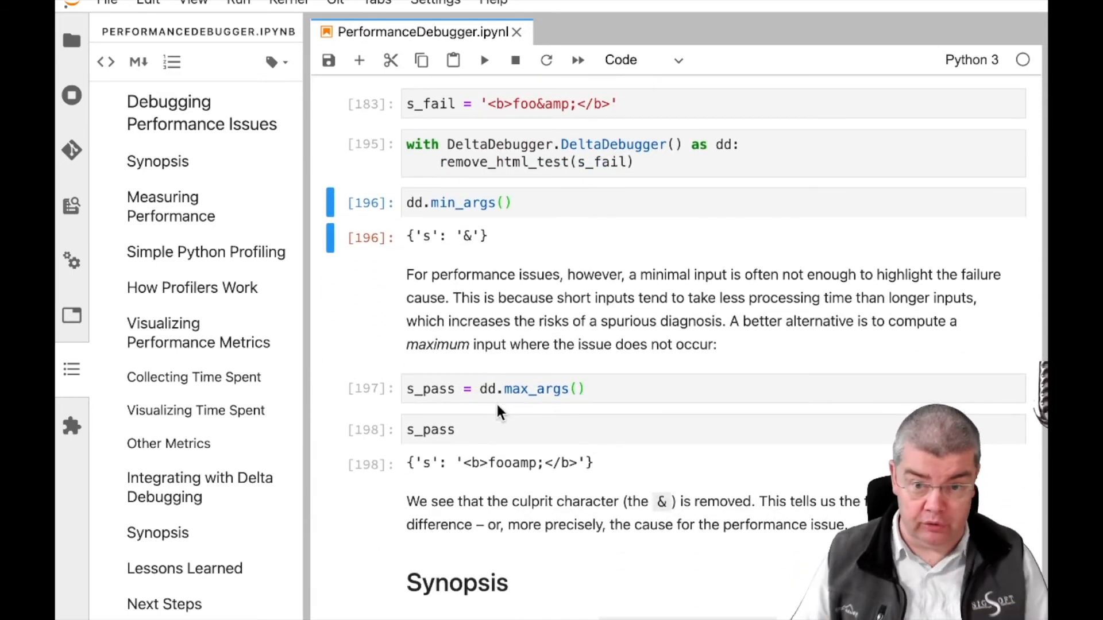